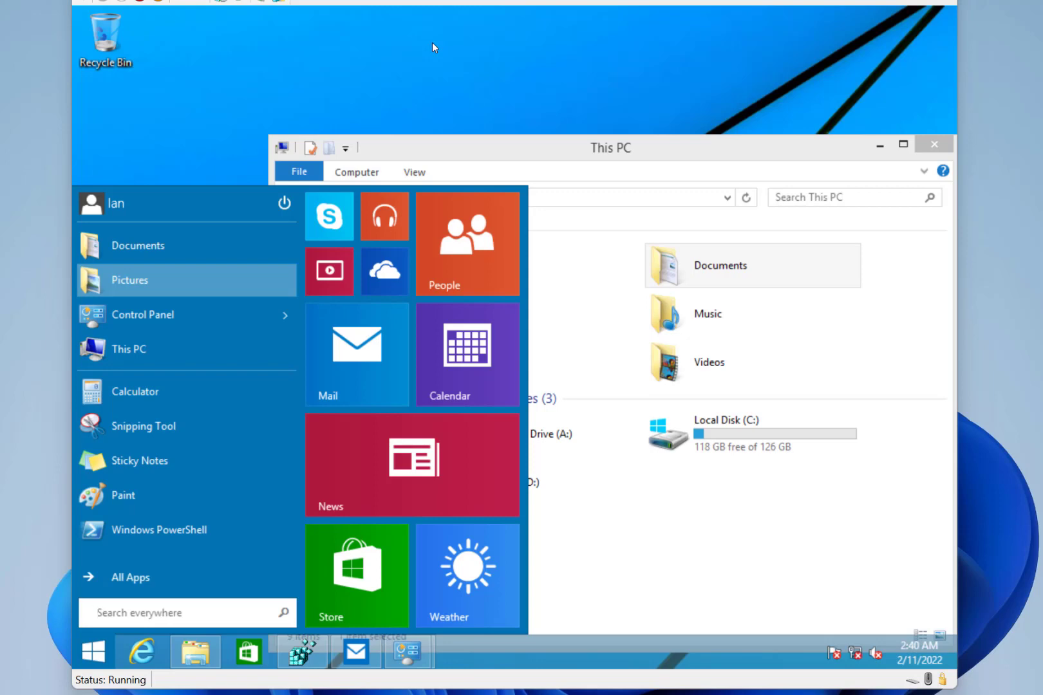
Repeatedly click the lower-left taskbar area, though the Start menu stays open over This PC
click(186, 613)
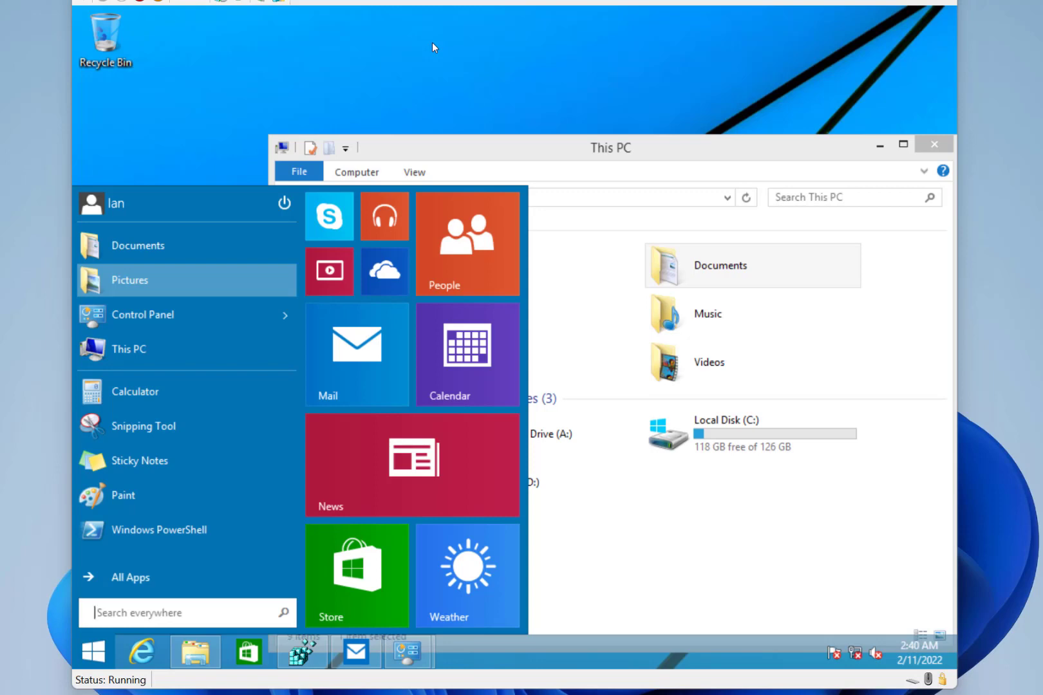
mouse_move(80, 681)
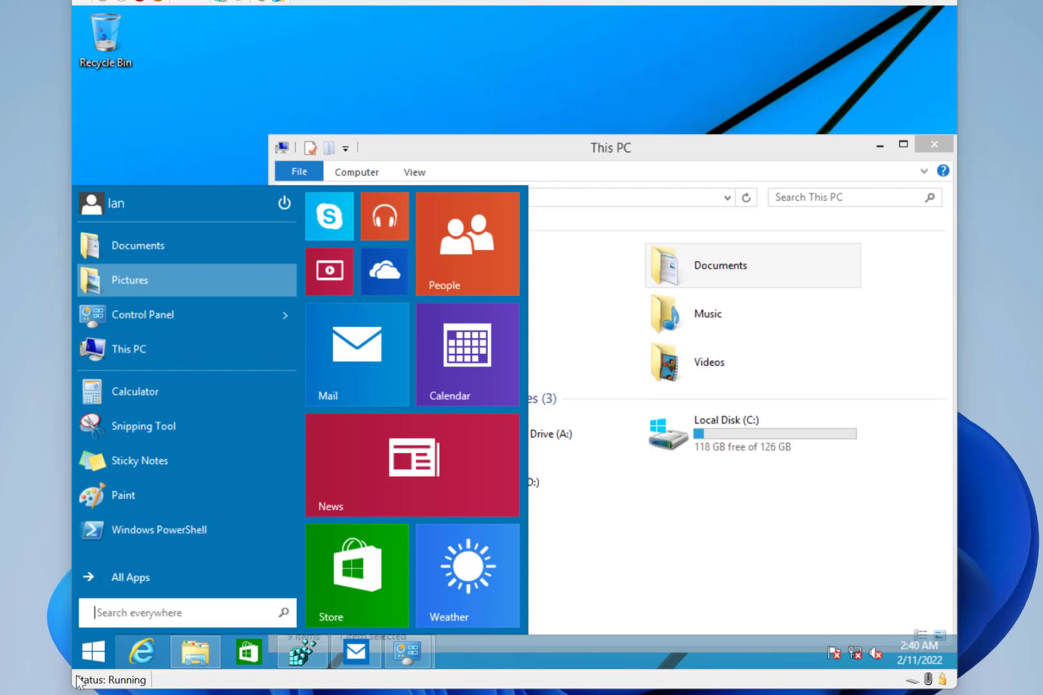
mouse_move(222, 494)
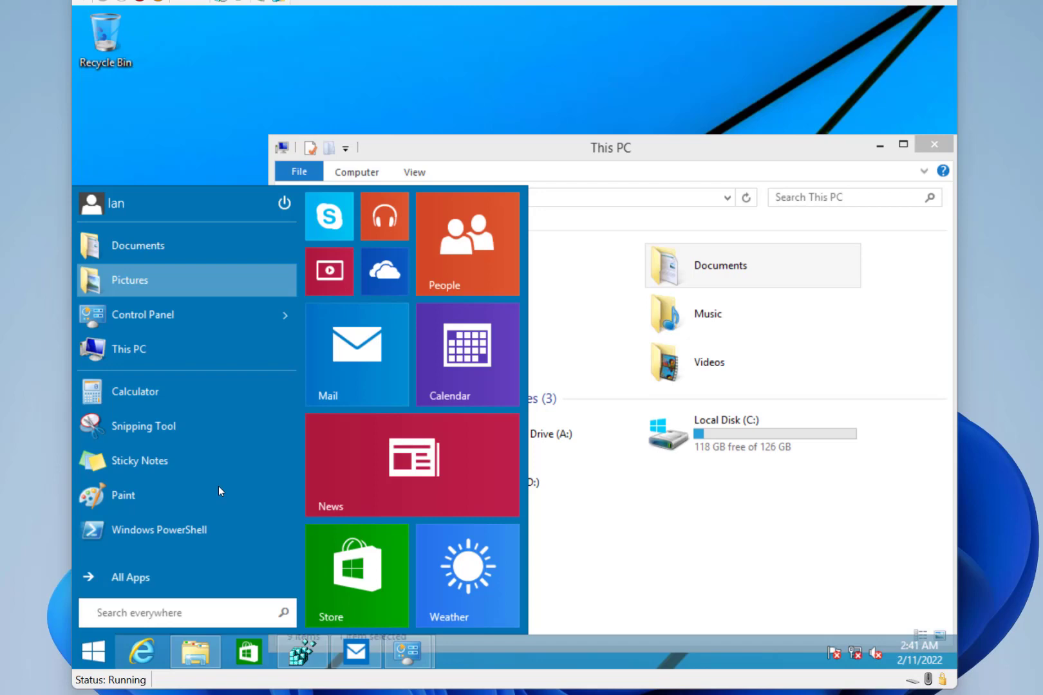
click(188, 613)
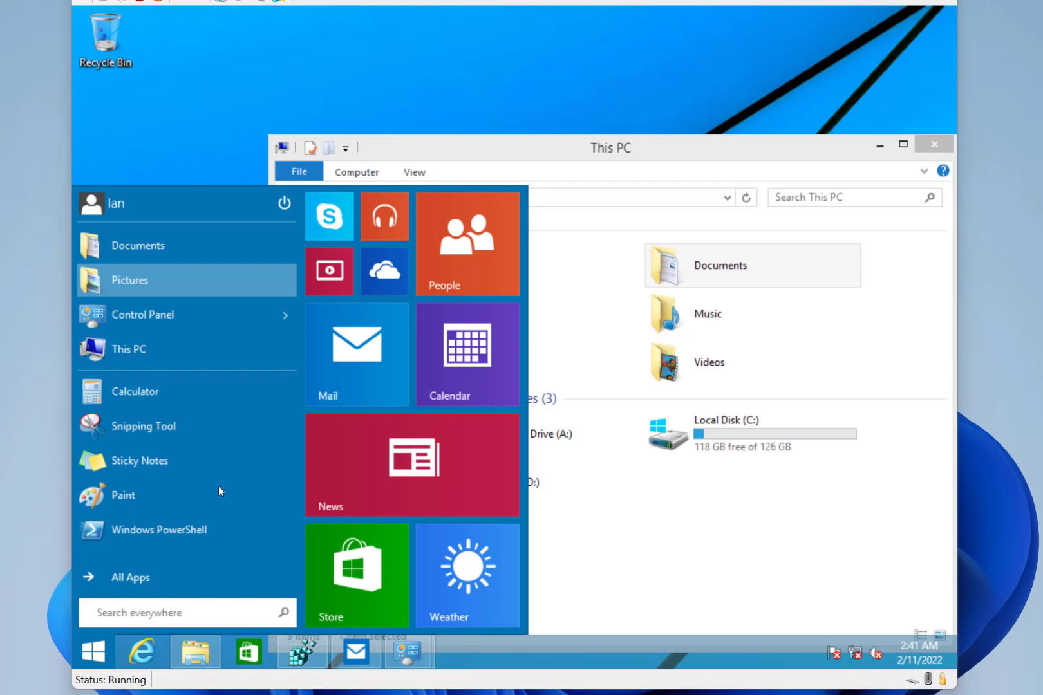
mouse_move(199, 590)
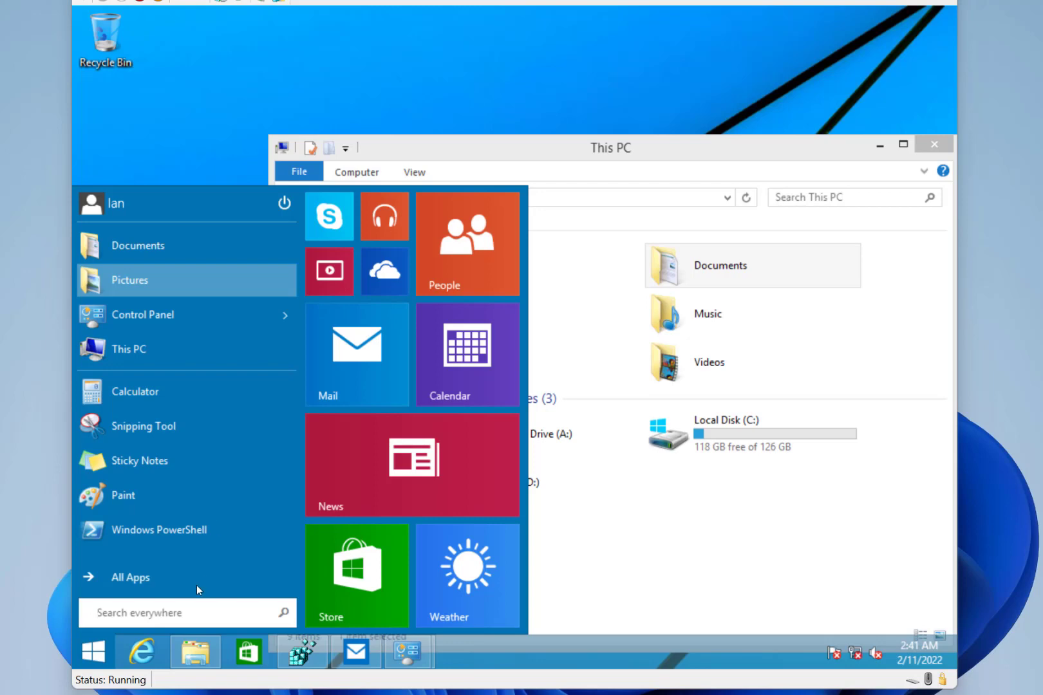
click(187, 613)
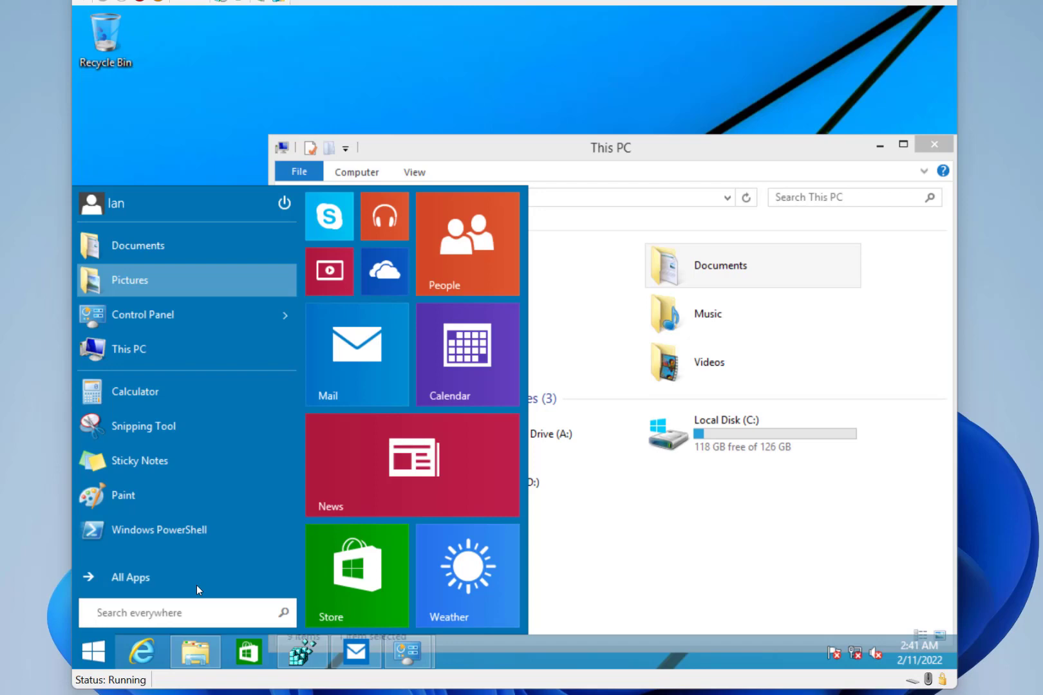
click(186, 613)
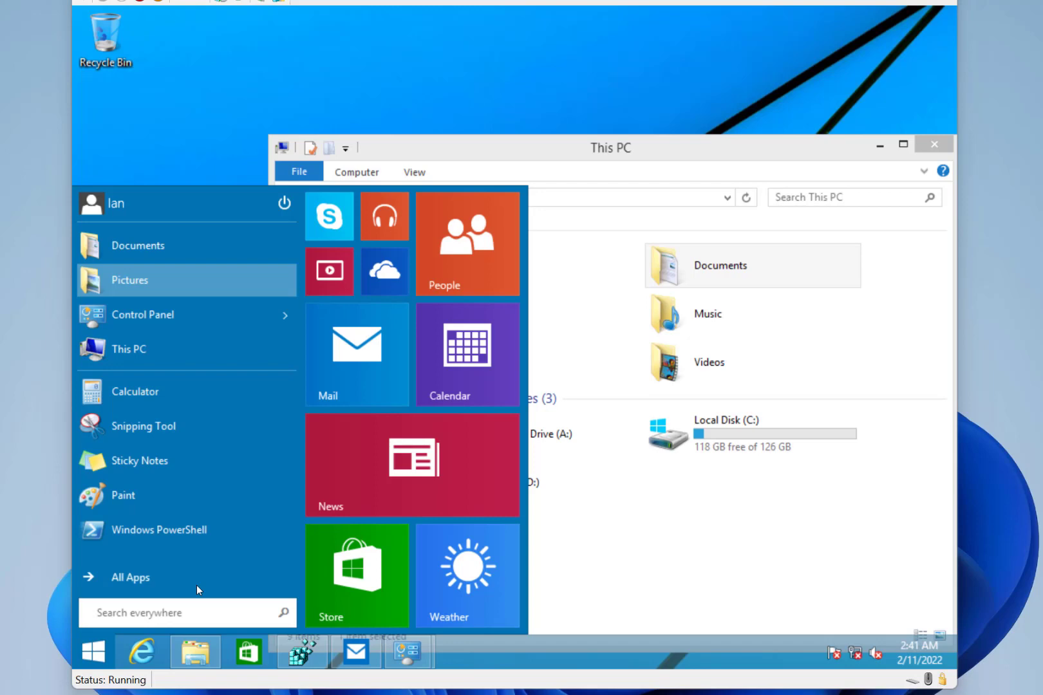
click(187, 613)
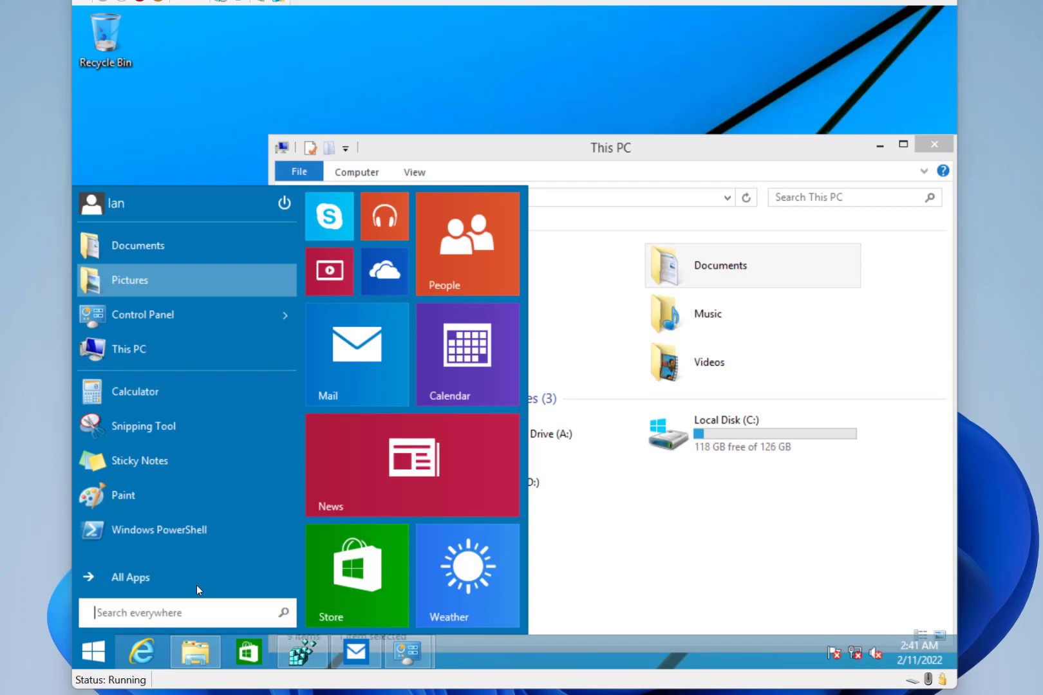
mouse_move(162, 107)
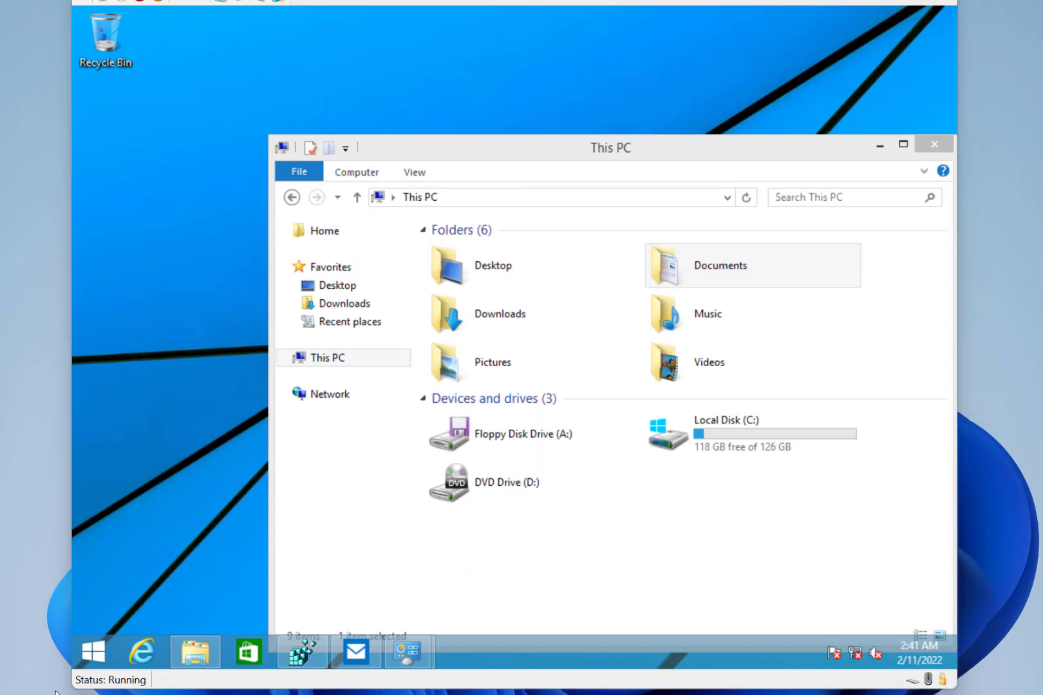
Reopen the Start menu from the Start button on the taskbar
click(93, 651)
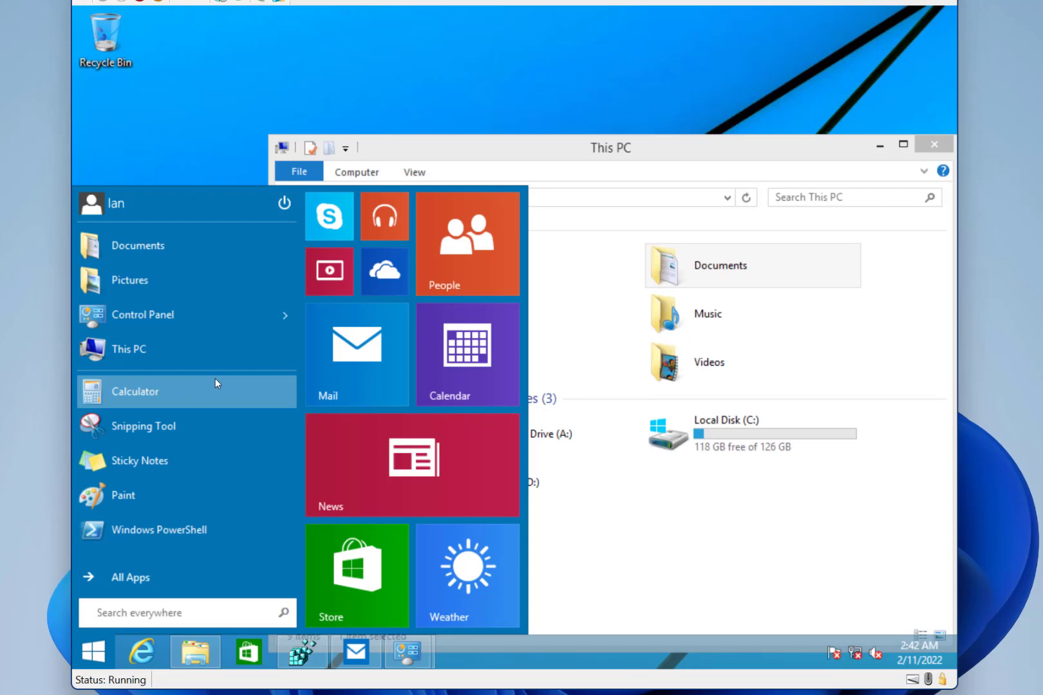
mouse_move(216, 379)
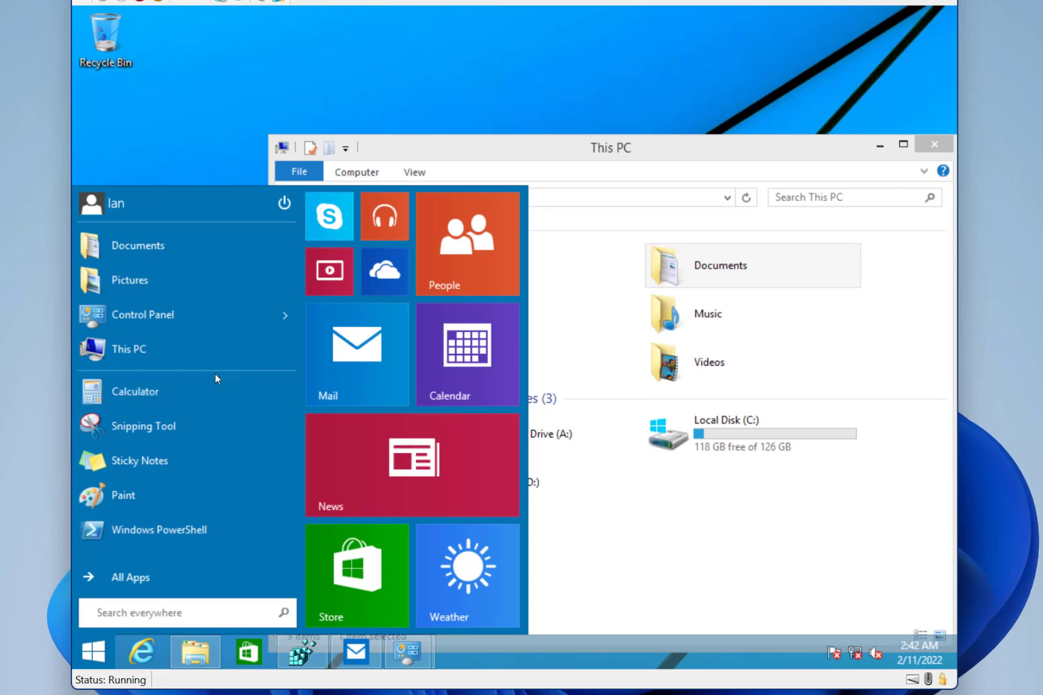
mouse_move(357, 364)
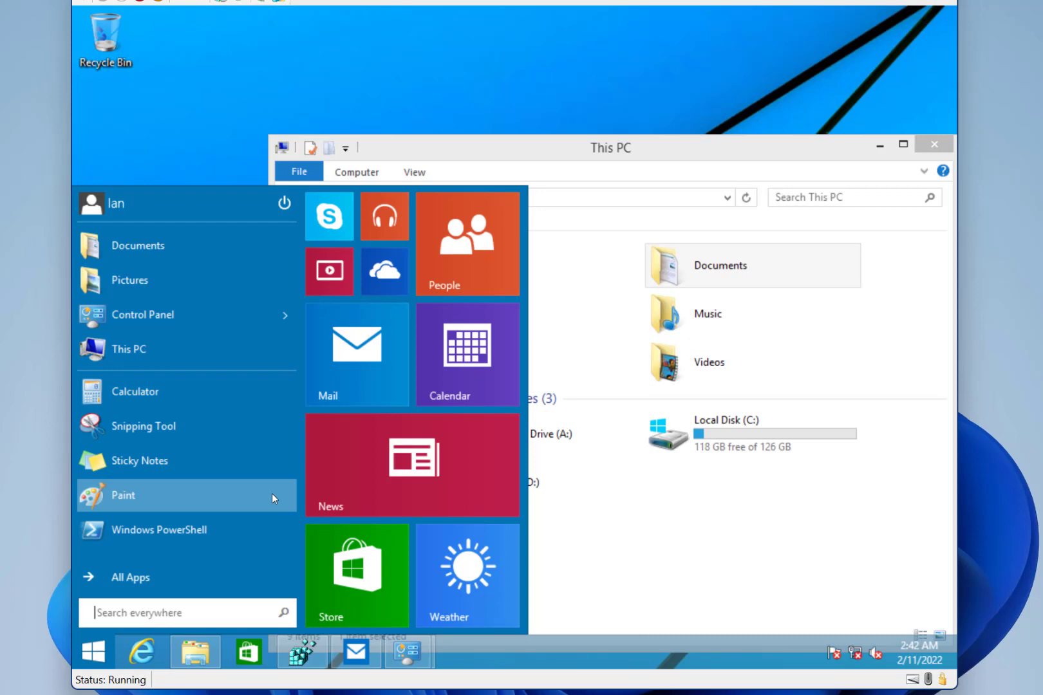
mouse_move(93, 652)
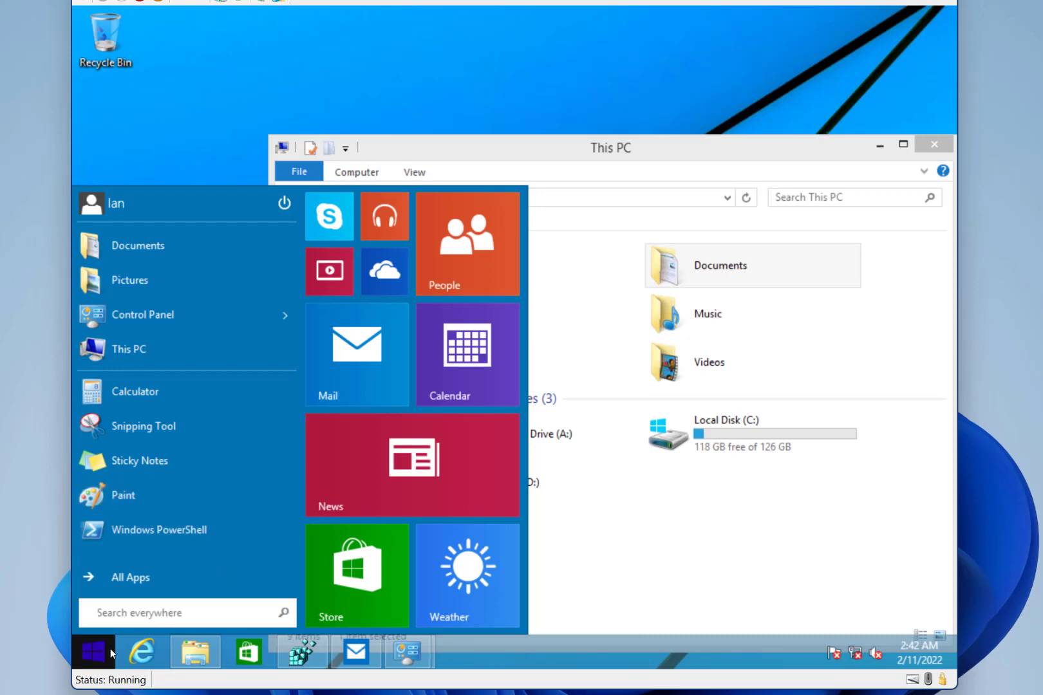
mouse_move(122, 594)
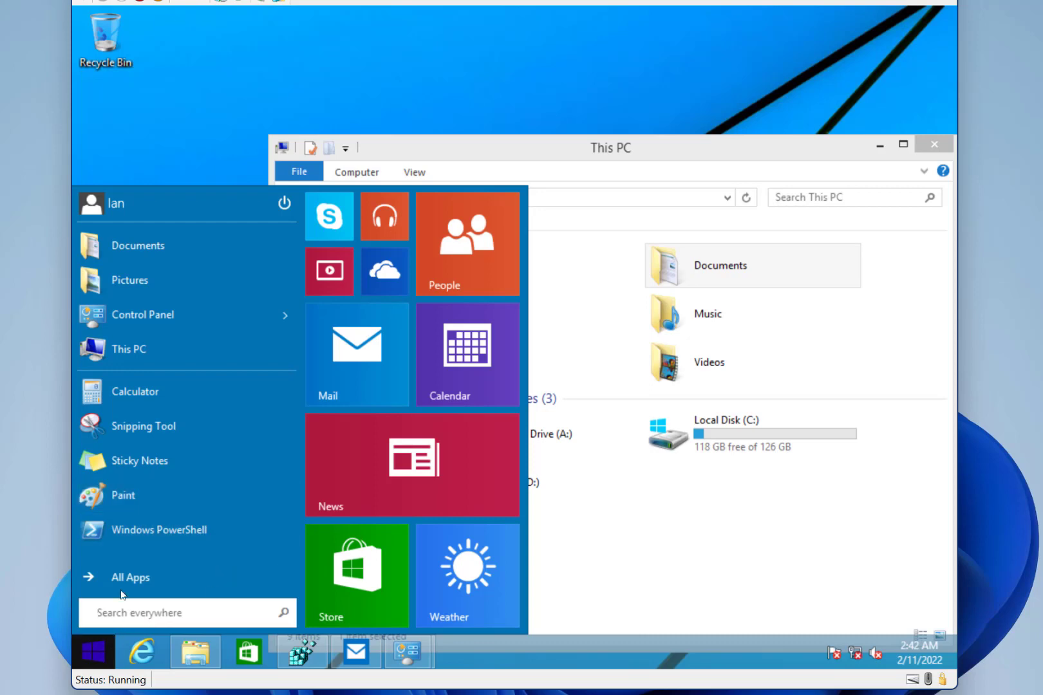
mouse_move(149, 613)
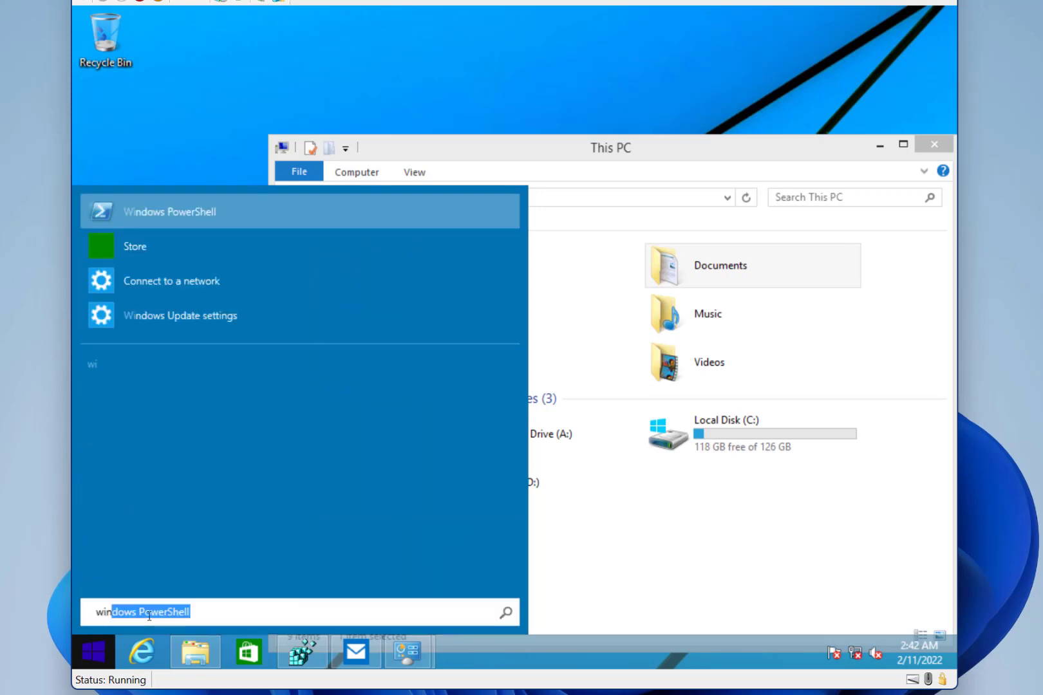
Search 'winver' from the Start menu to launch About Windows
text(winver)
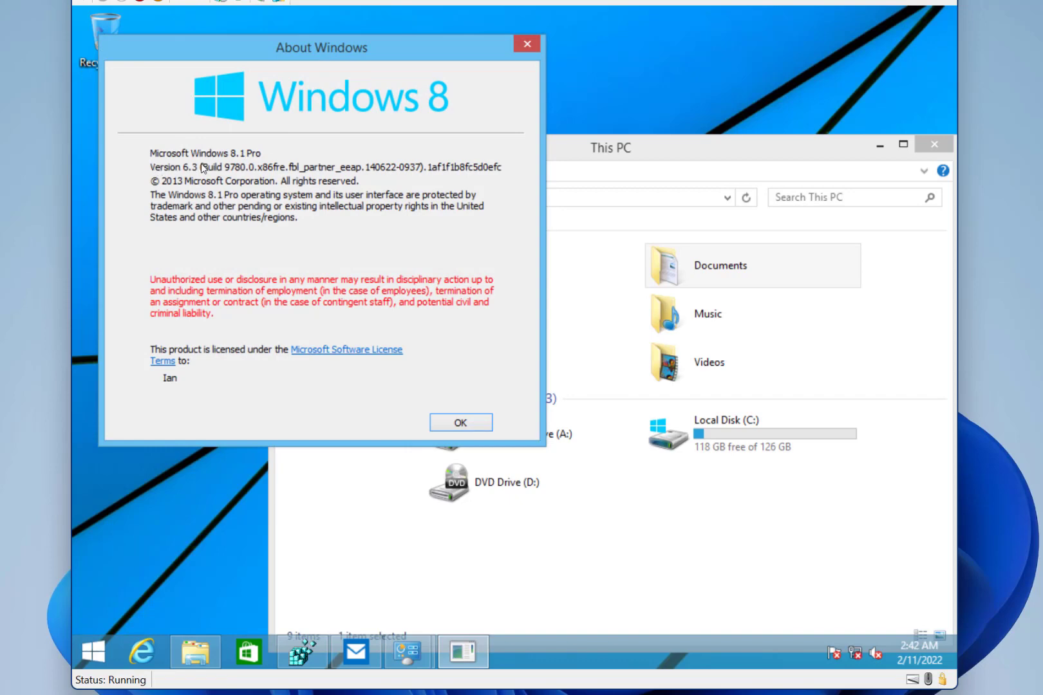
mouse_move(175, 146)
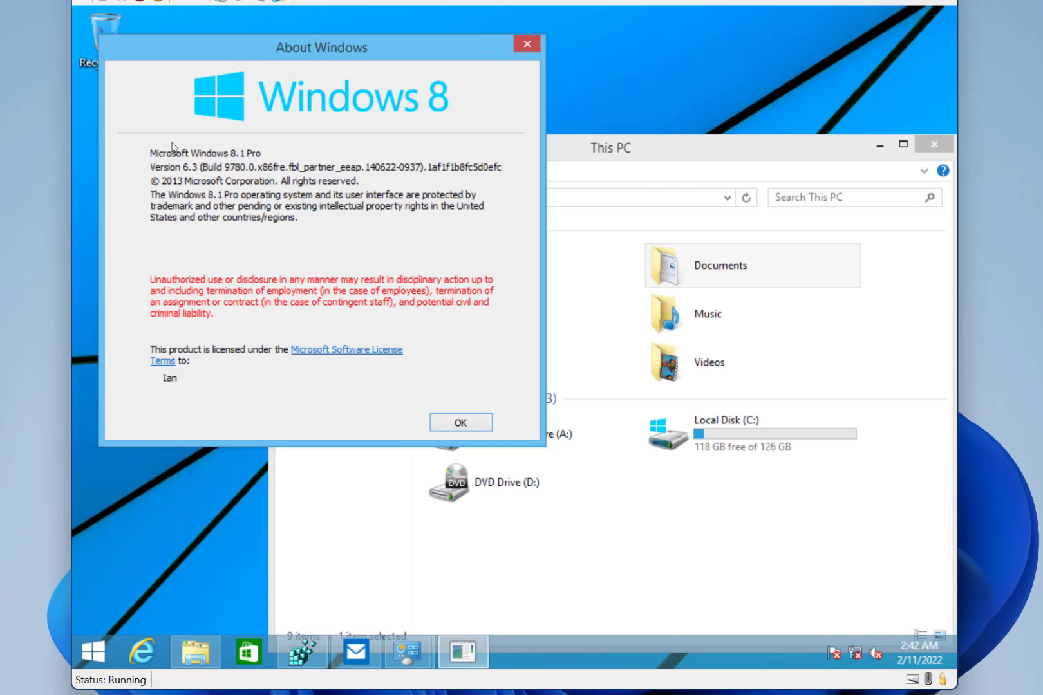
mouse_move(458, 55)
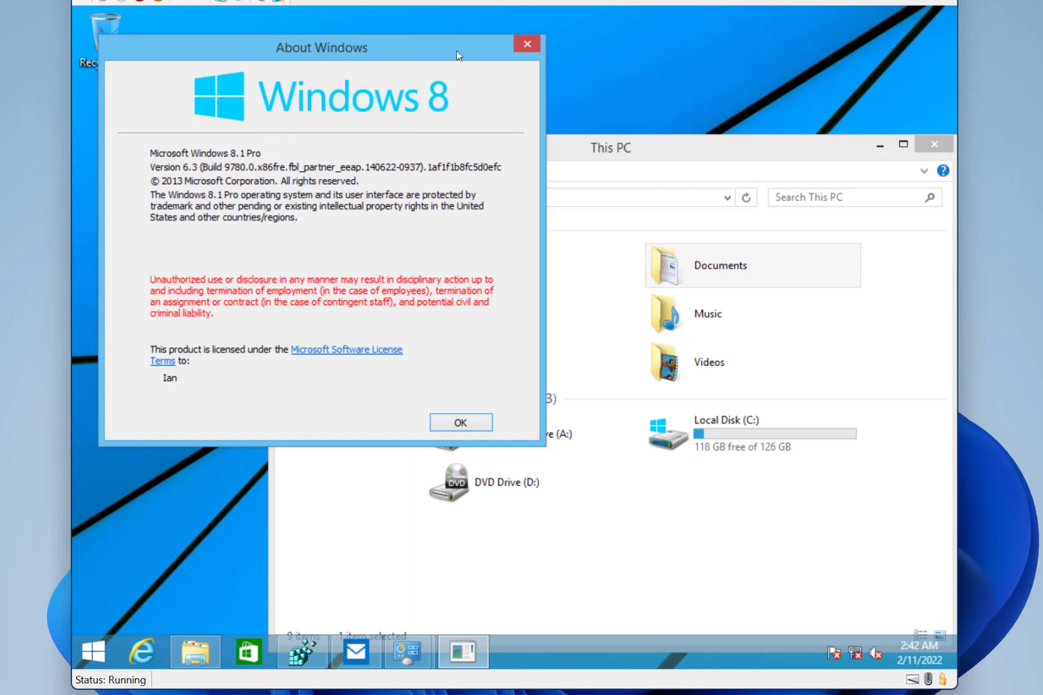
Bring the Start menu back up over the This PC window
click(92, 651)
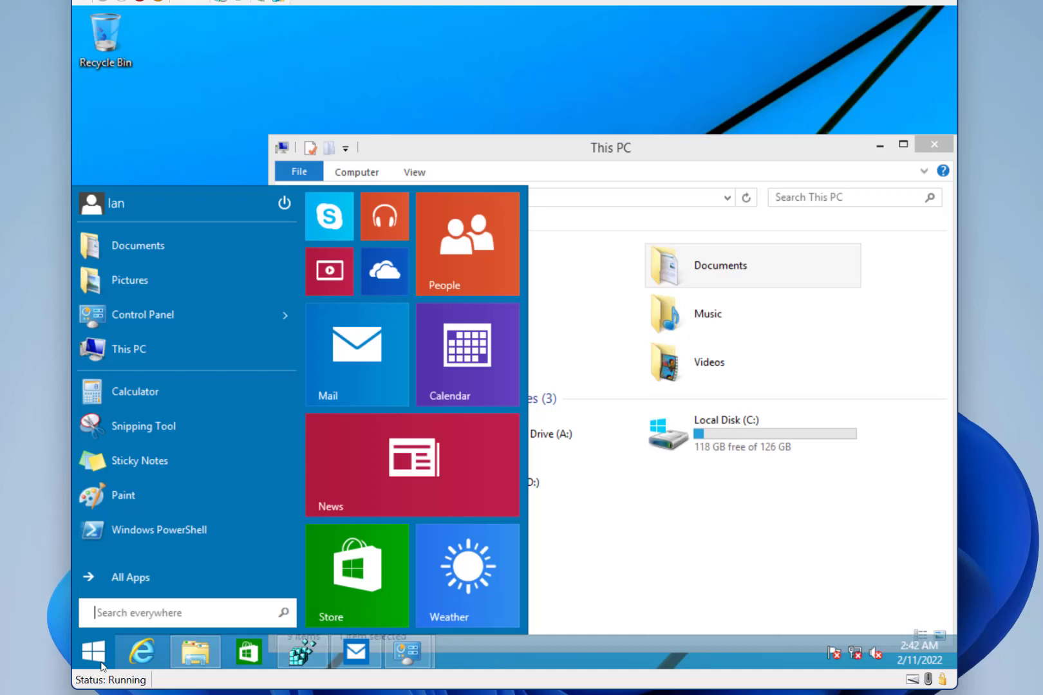
mouse_move(158, 530)
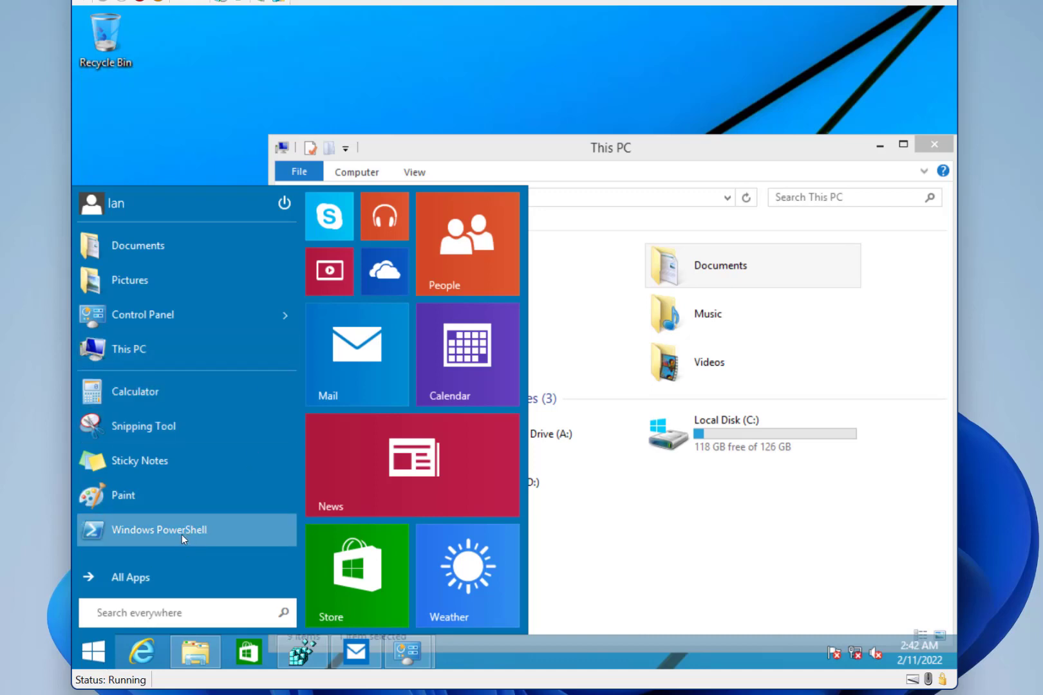
mouse_move(278, 242)
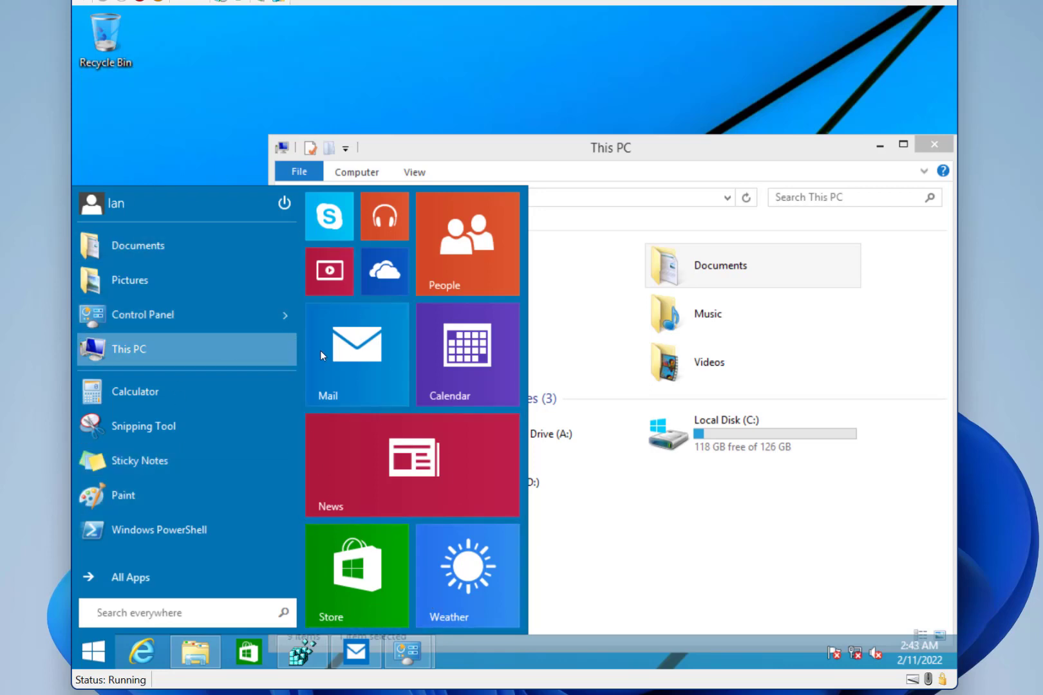
mouse_move(432, 537)
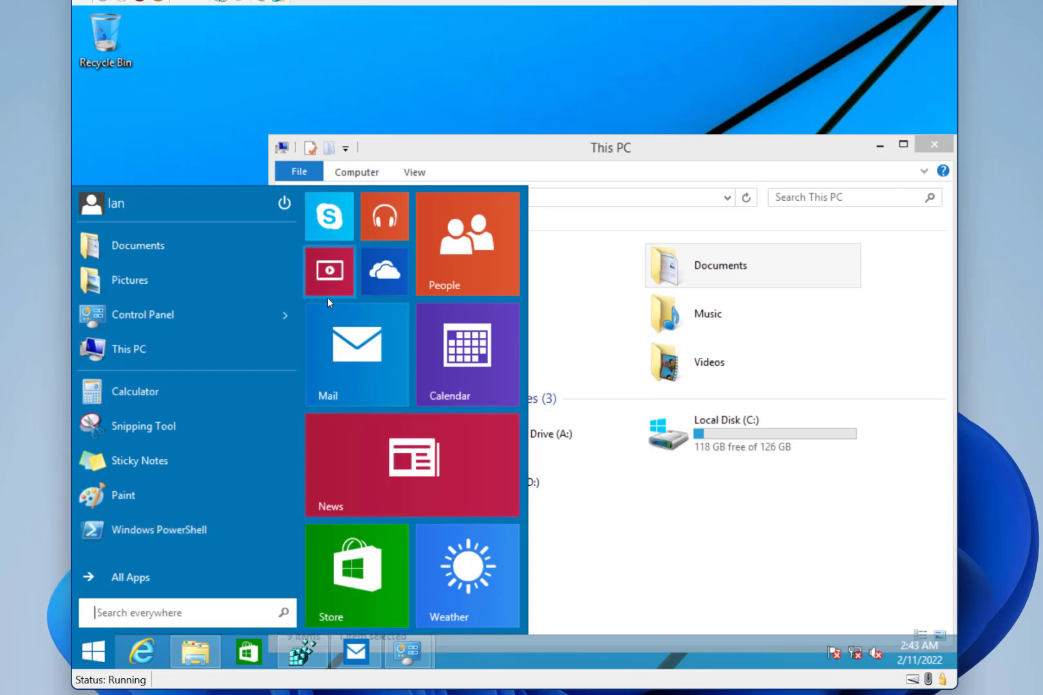
mouse_move(359, 593)
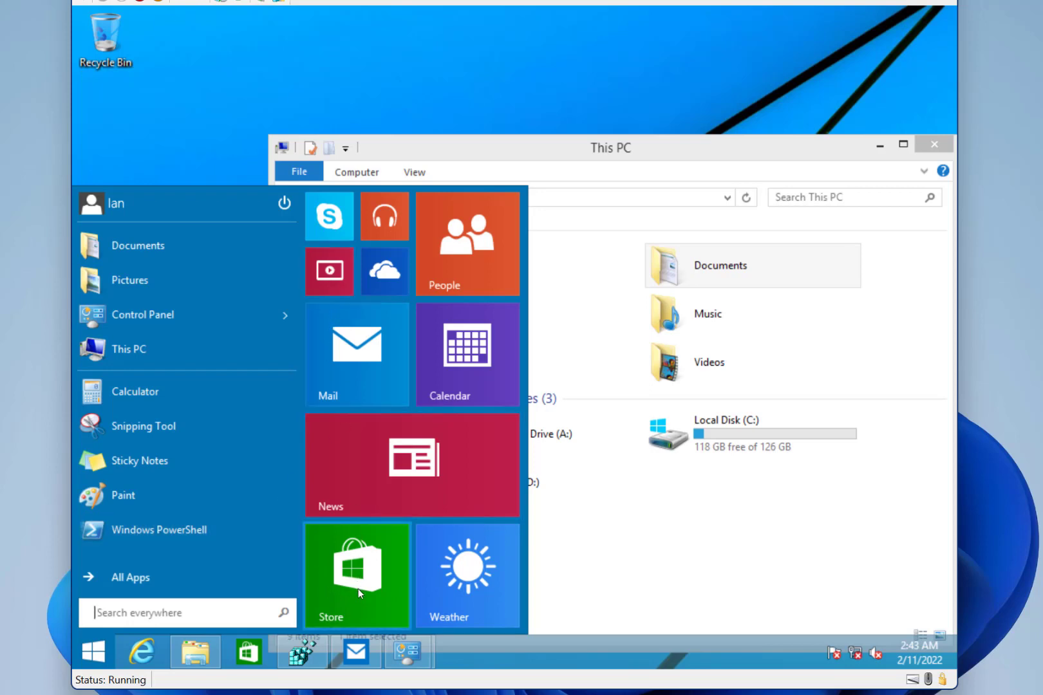
mouse_move(384, 338)
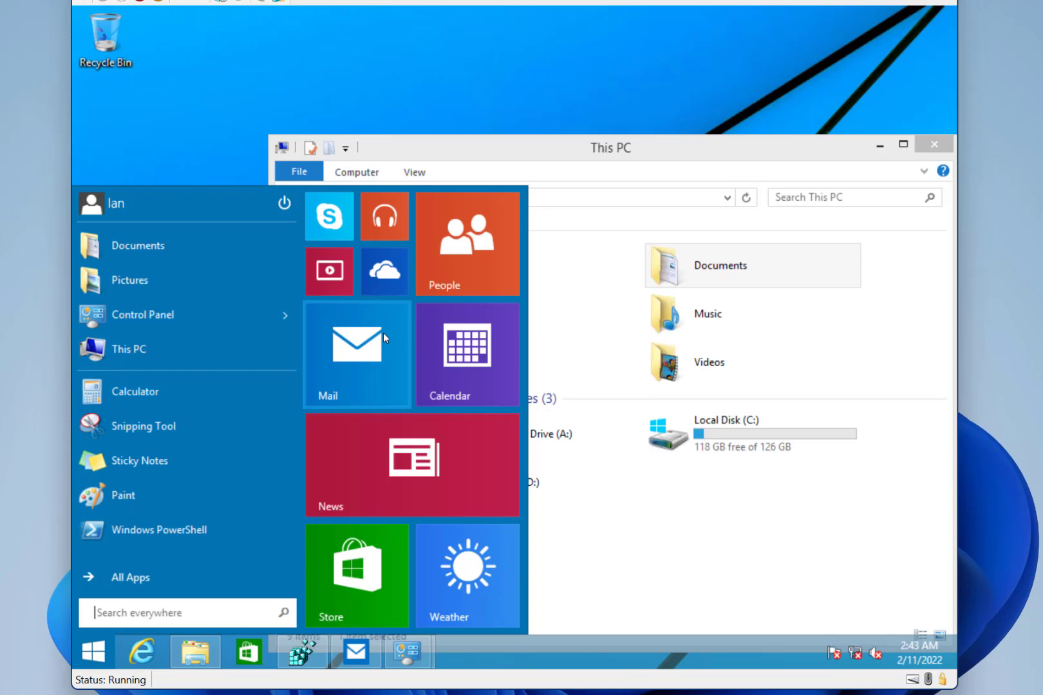
mouse_move(406, 608)
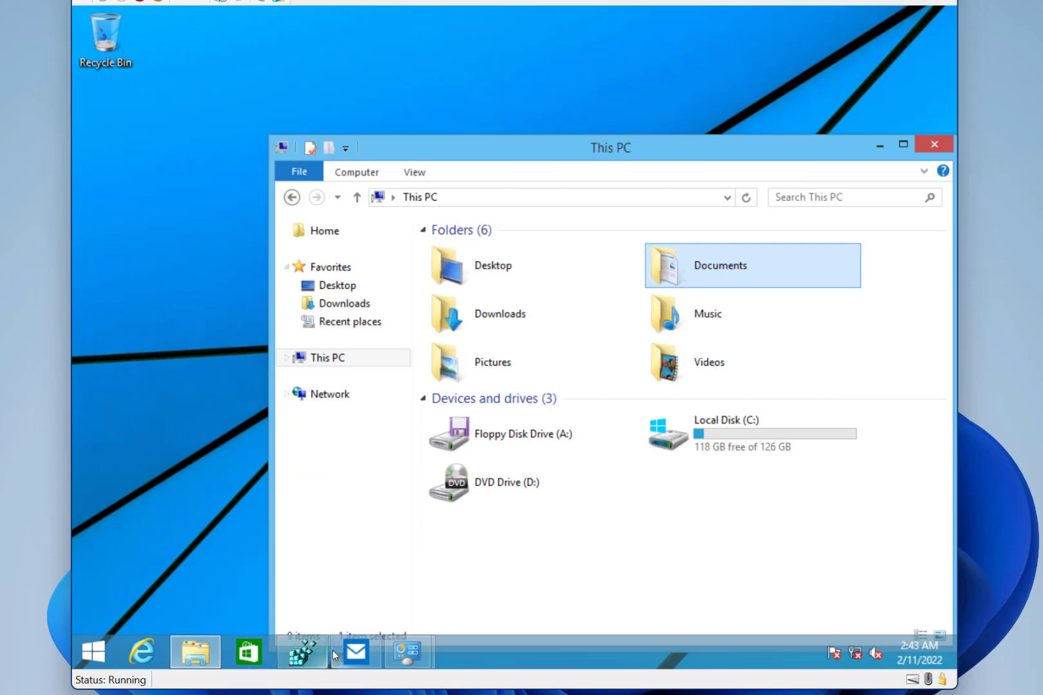
Launch Mail windowed, minimize and restore it, then launch the Store app
click(356, 651)
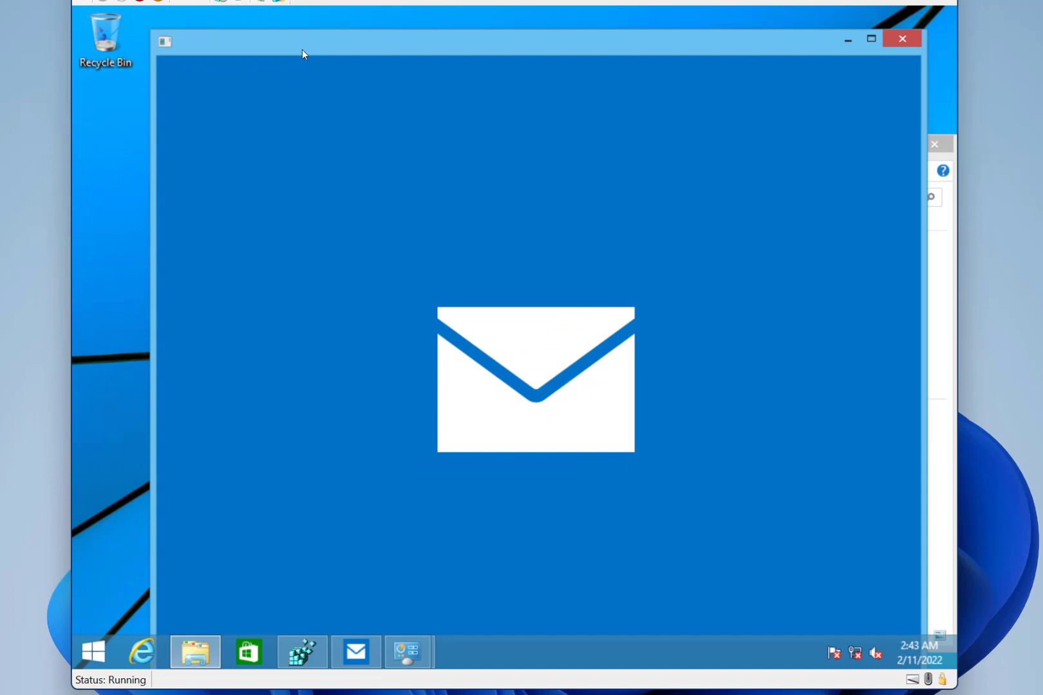
click(902, 38)
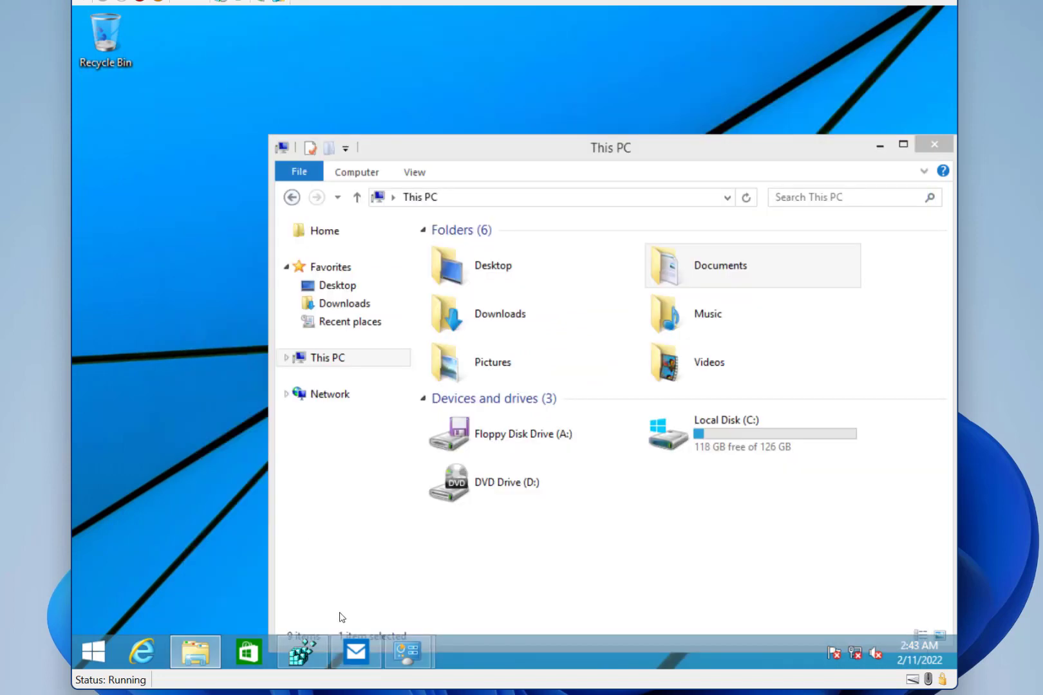
click(356, 651)
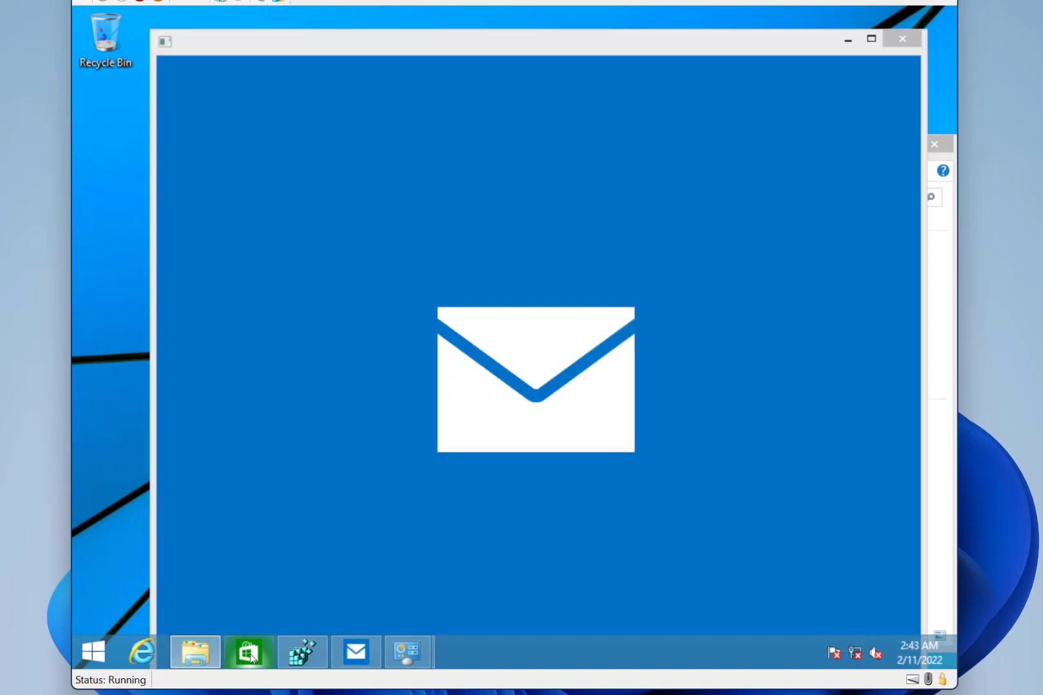
click(248, 652)
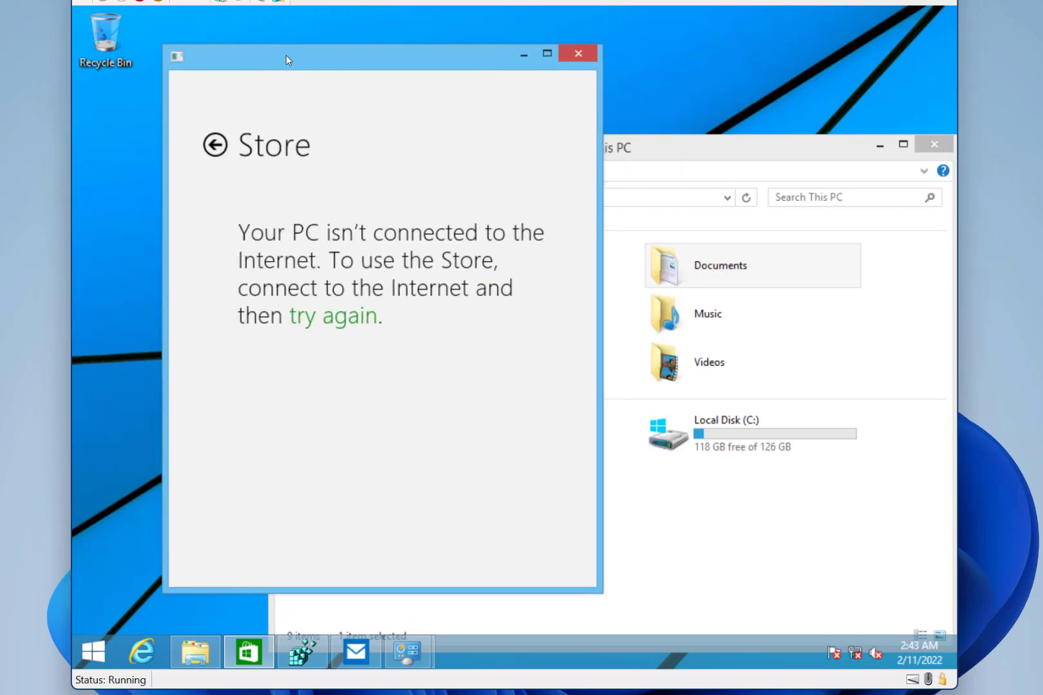
mouse_move(266, 580)
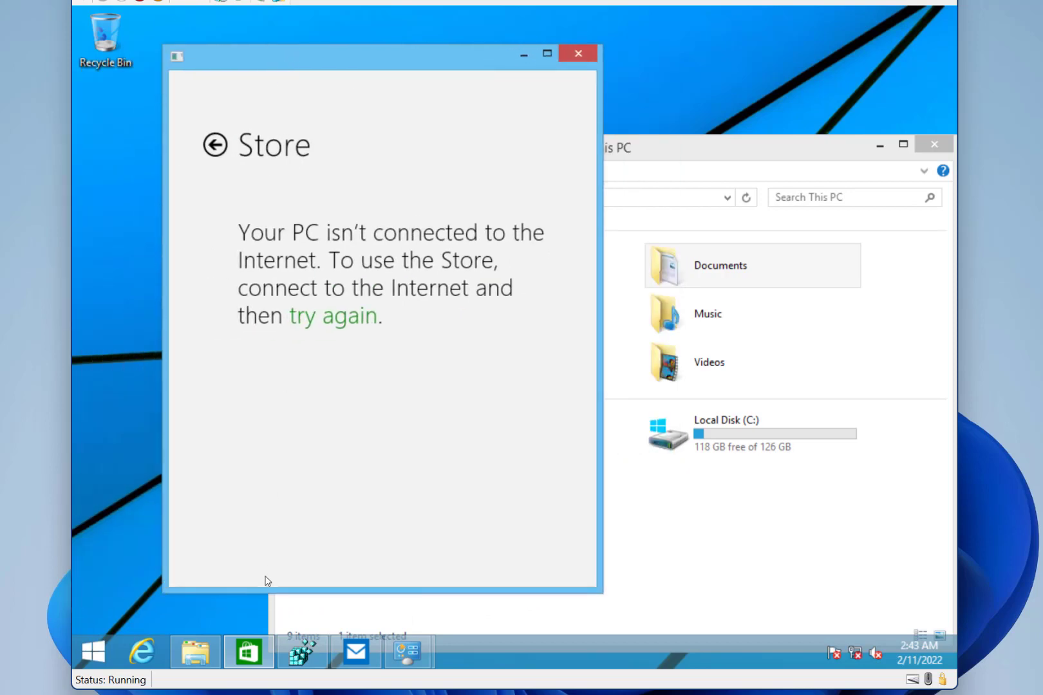